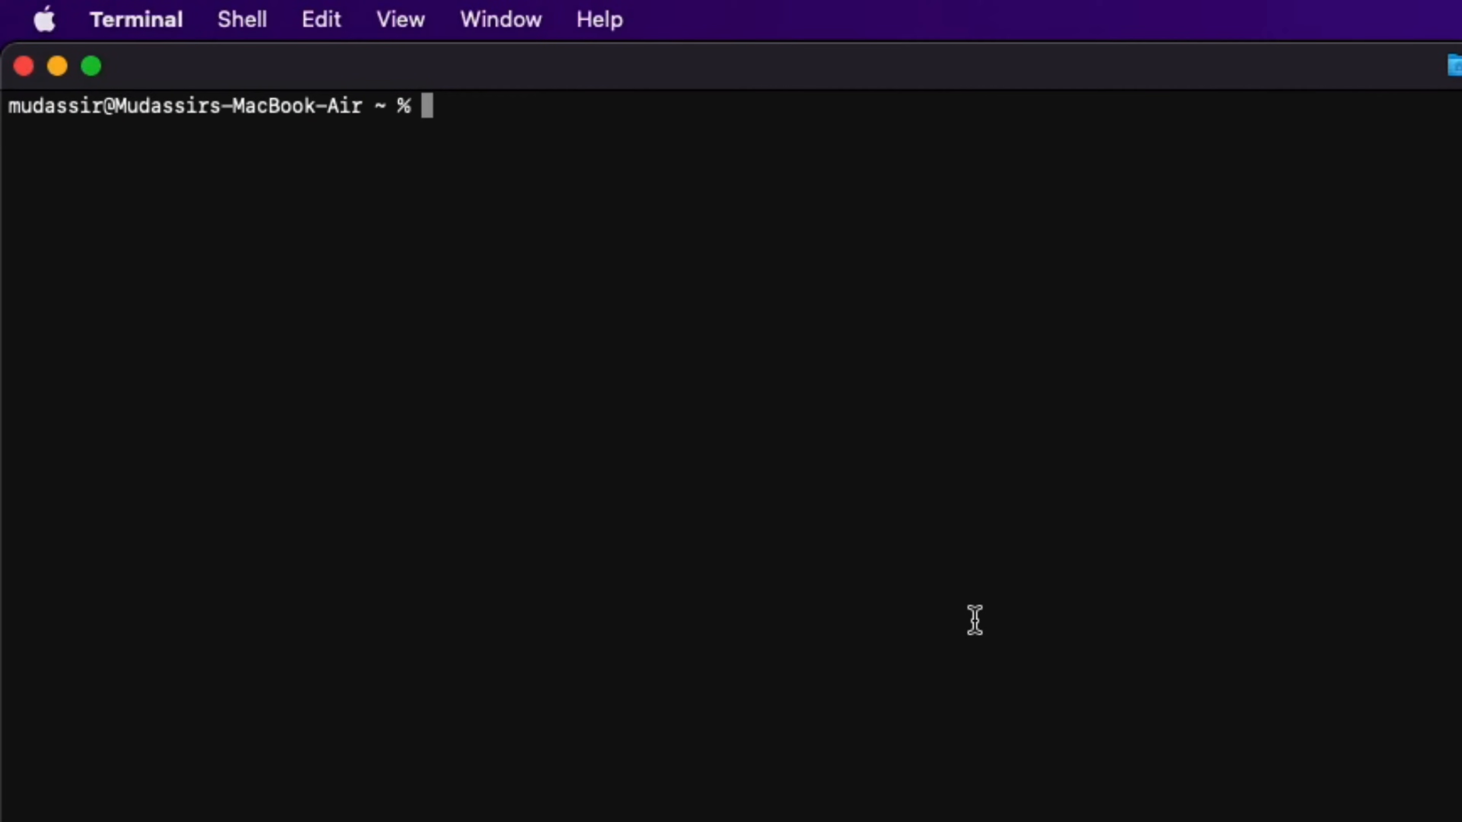
- Run node --version and npm; both report command not found
type("node --version")
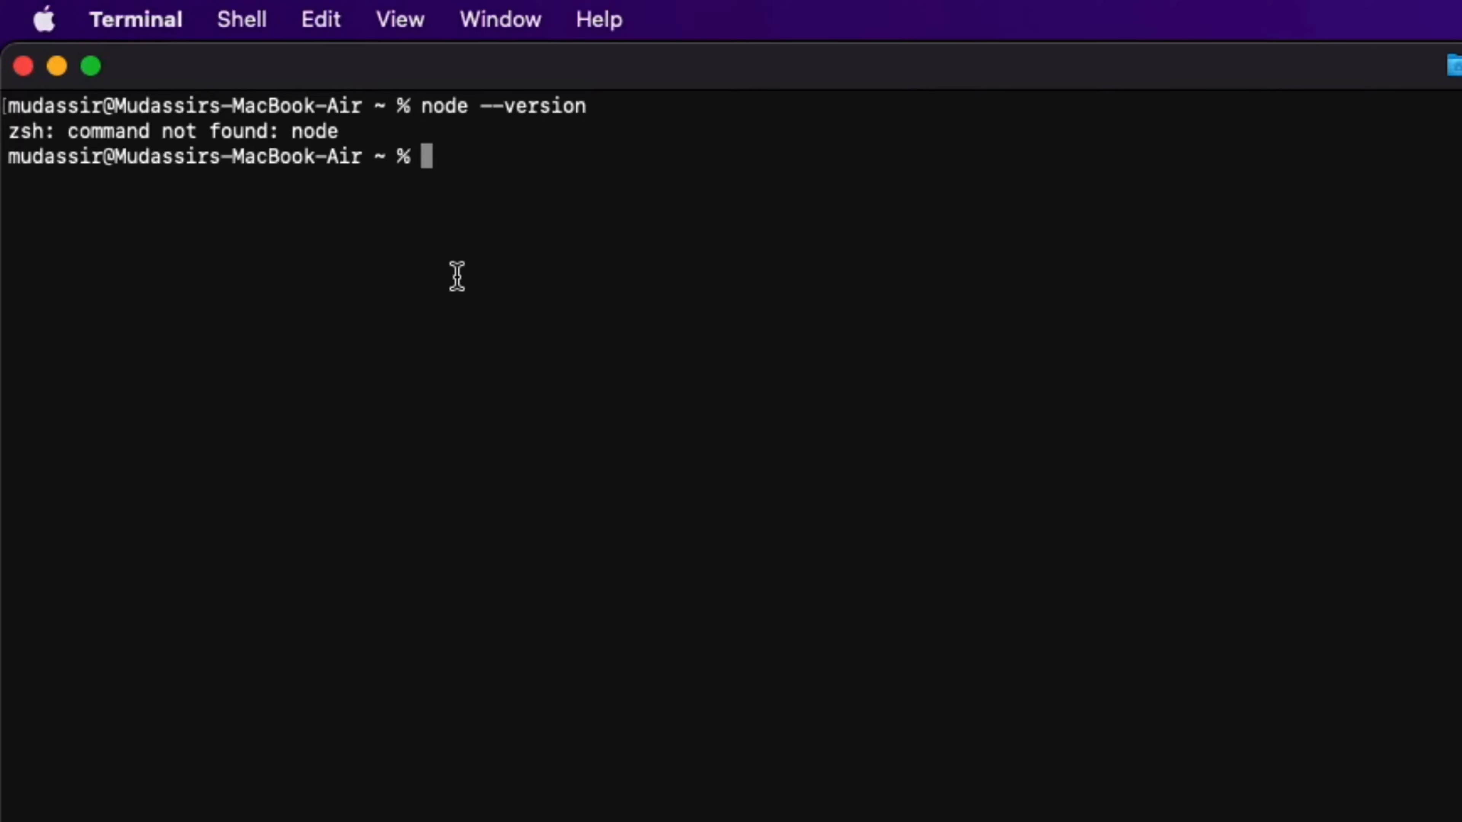
double_click(315, 130)
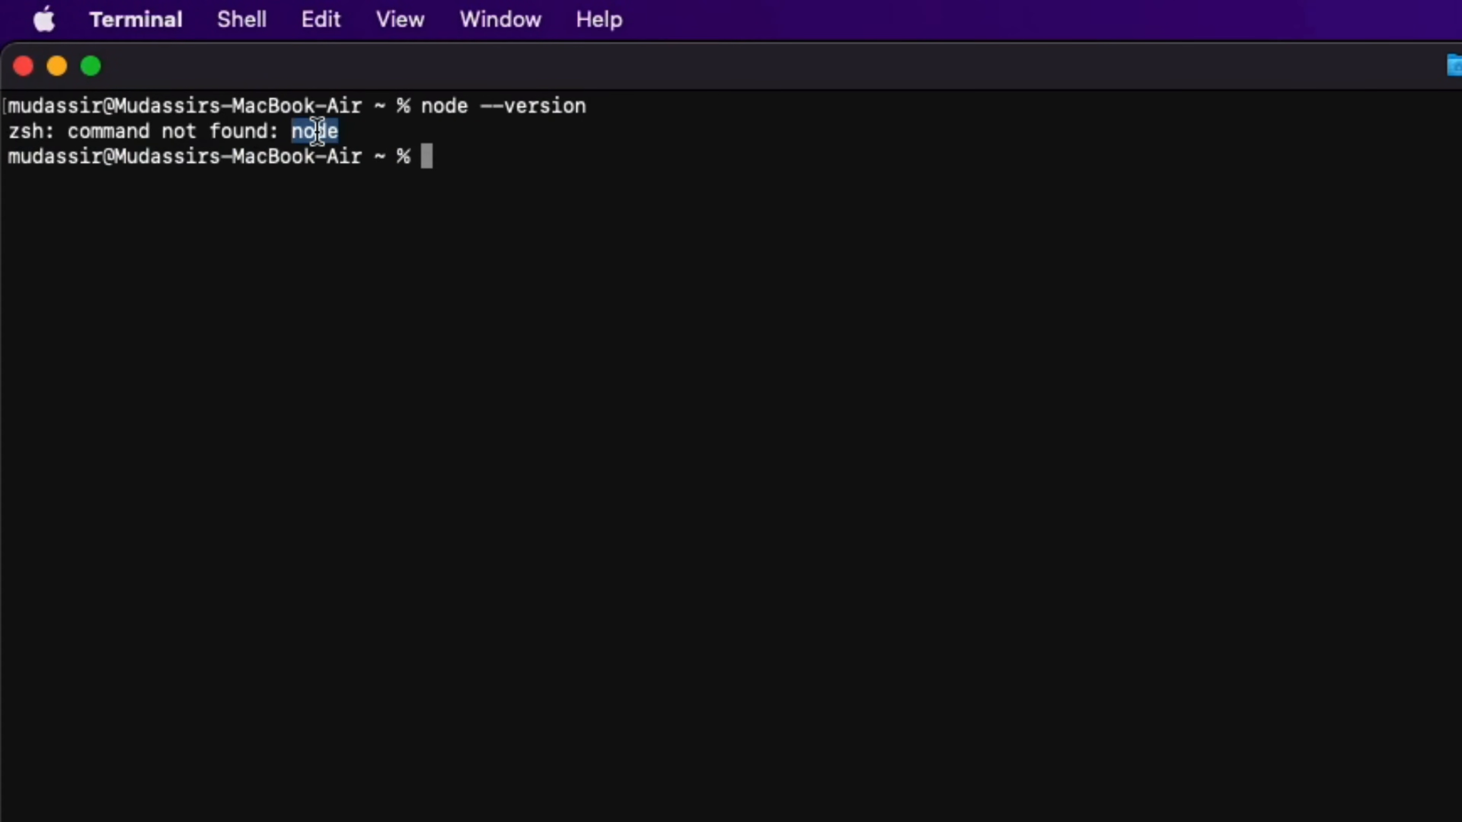
type("npm")
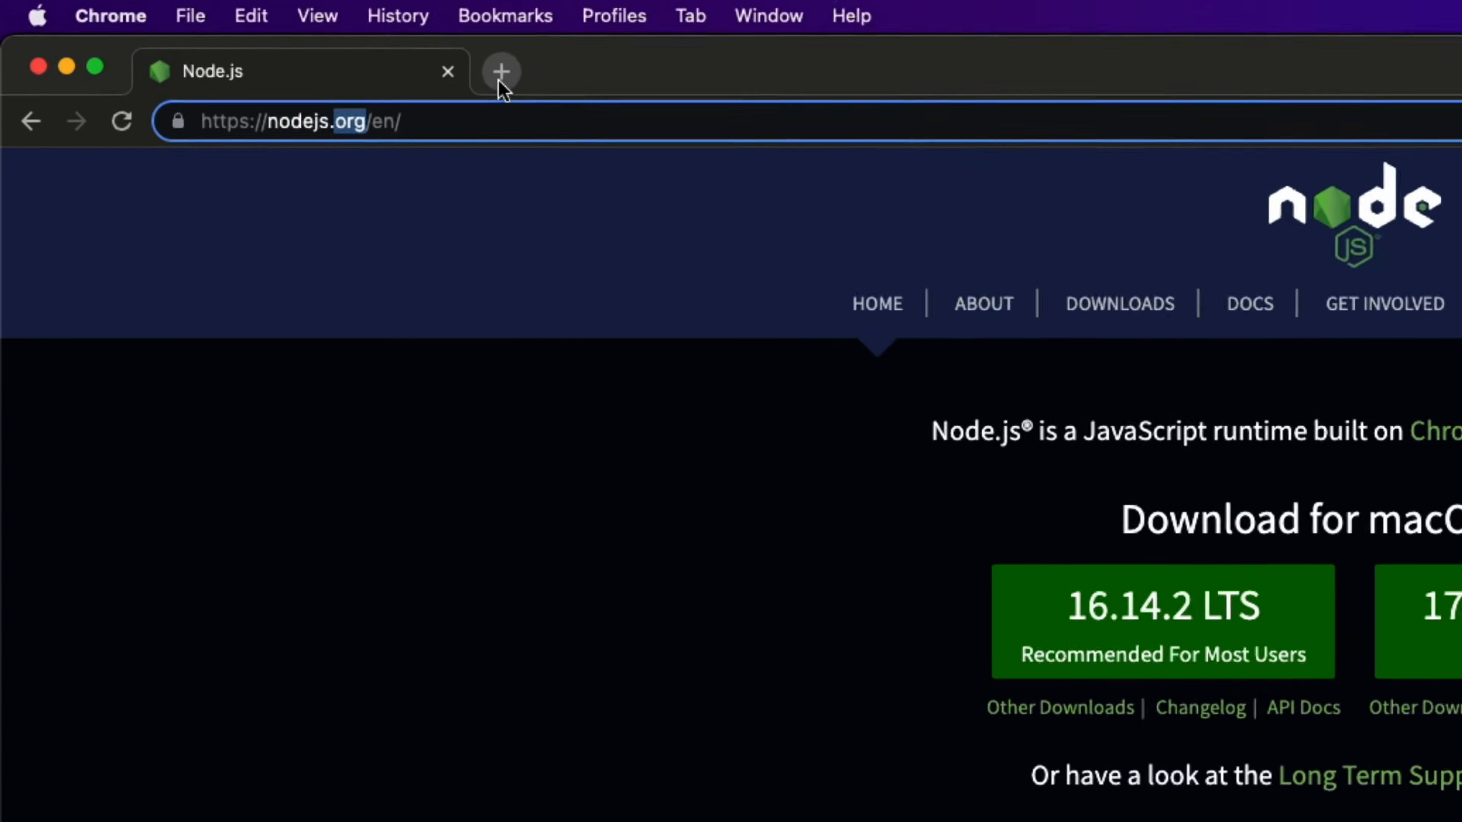
- Search Google for node in a new tab and reach nodejs.org for the 16.14.2 LTS installer
left_click(501, 71)
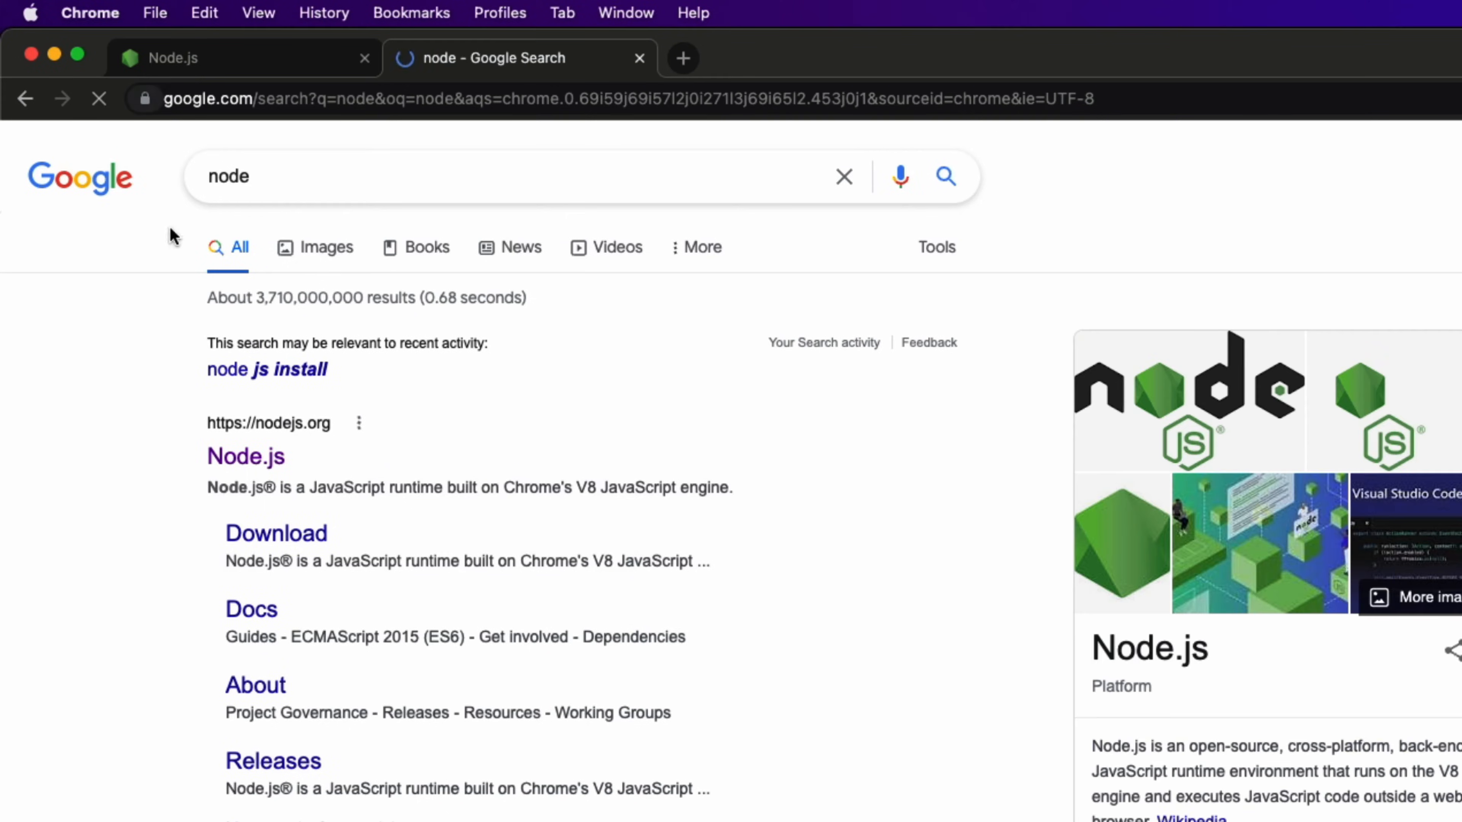
left_click(245, 456)
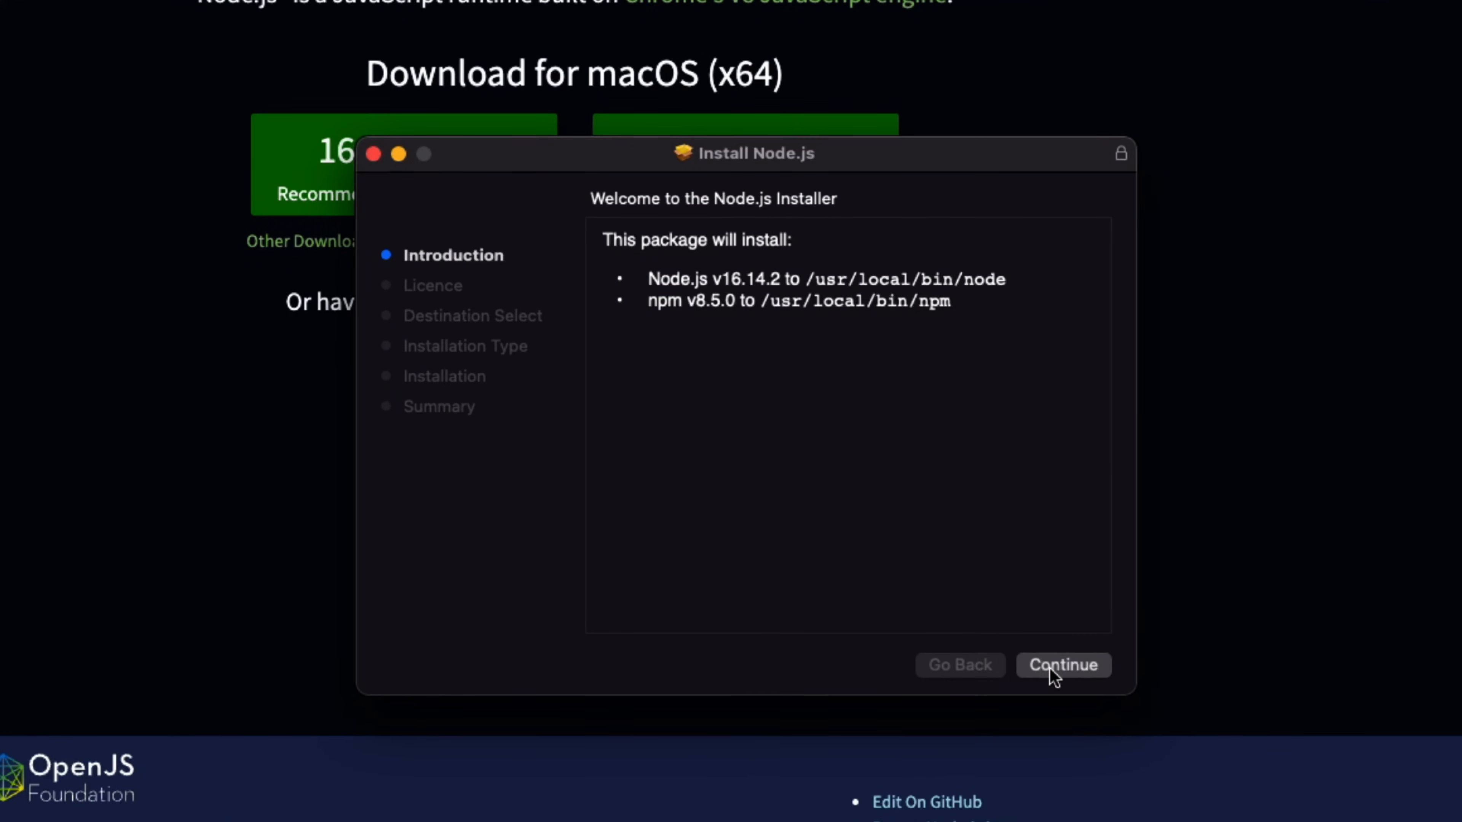
- Continue through the installer and authorize the standard install on Macintosh HD with the admin password
left_click(1062, 665)
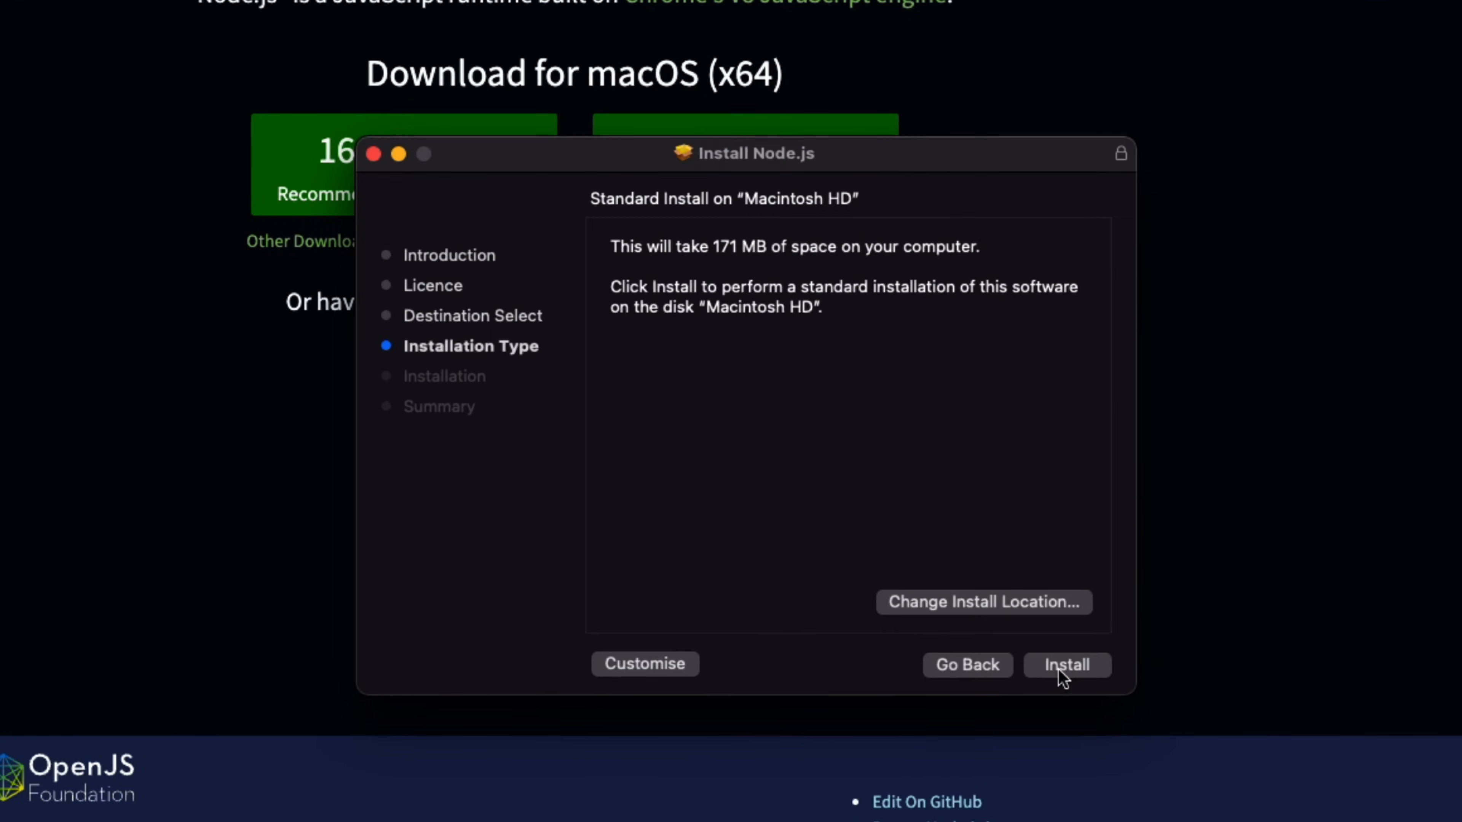
left_click(1065, 664)
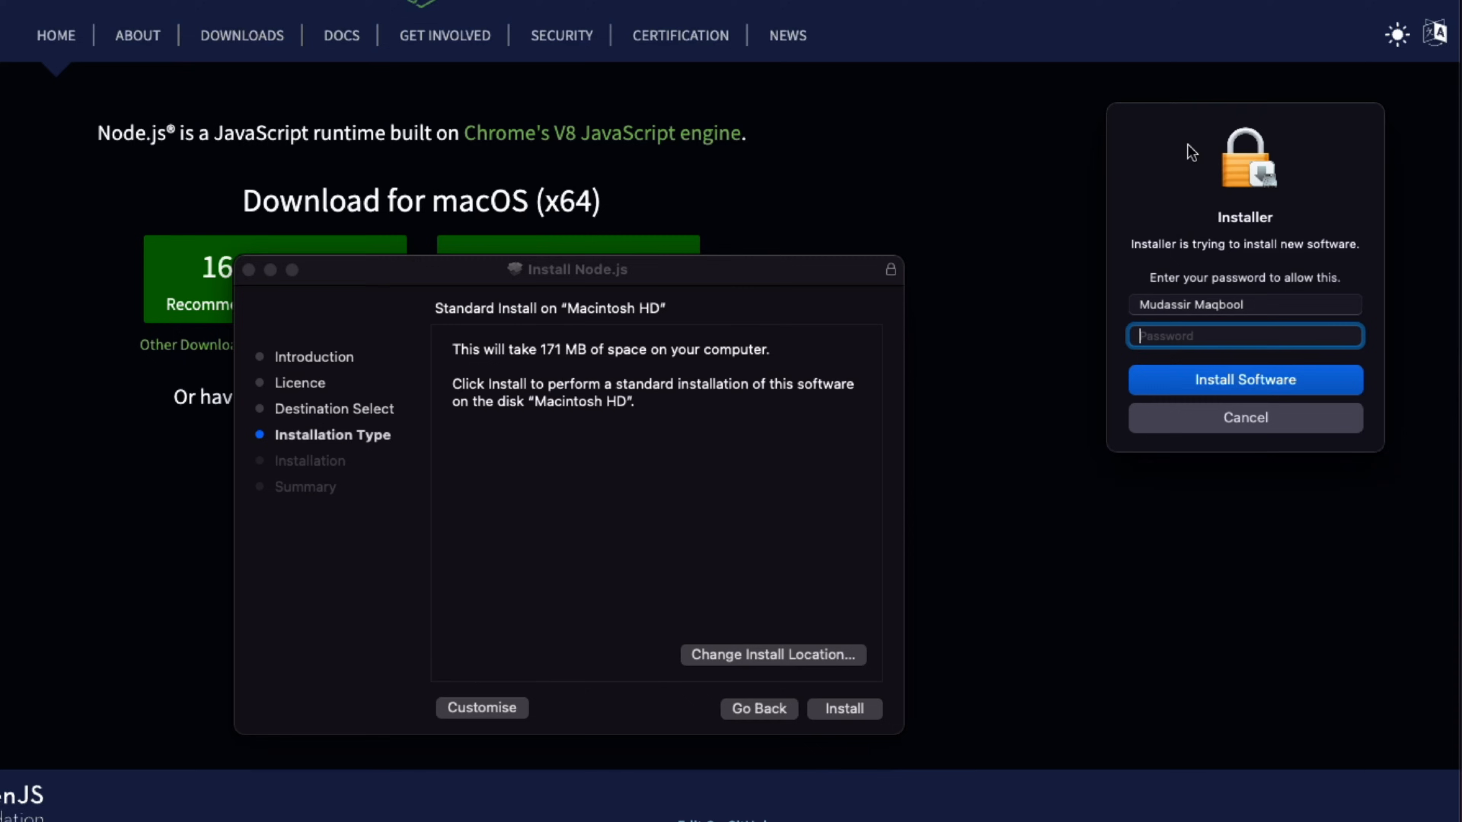
type("••")
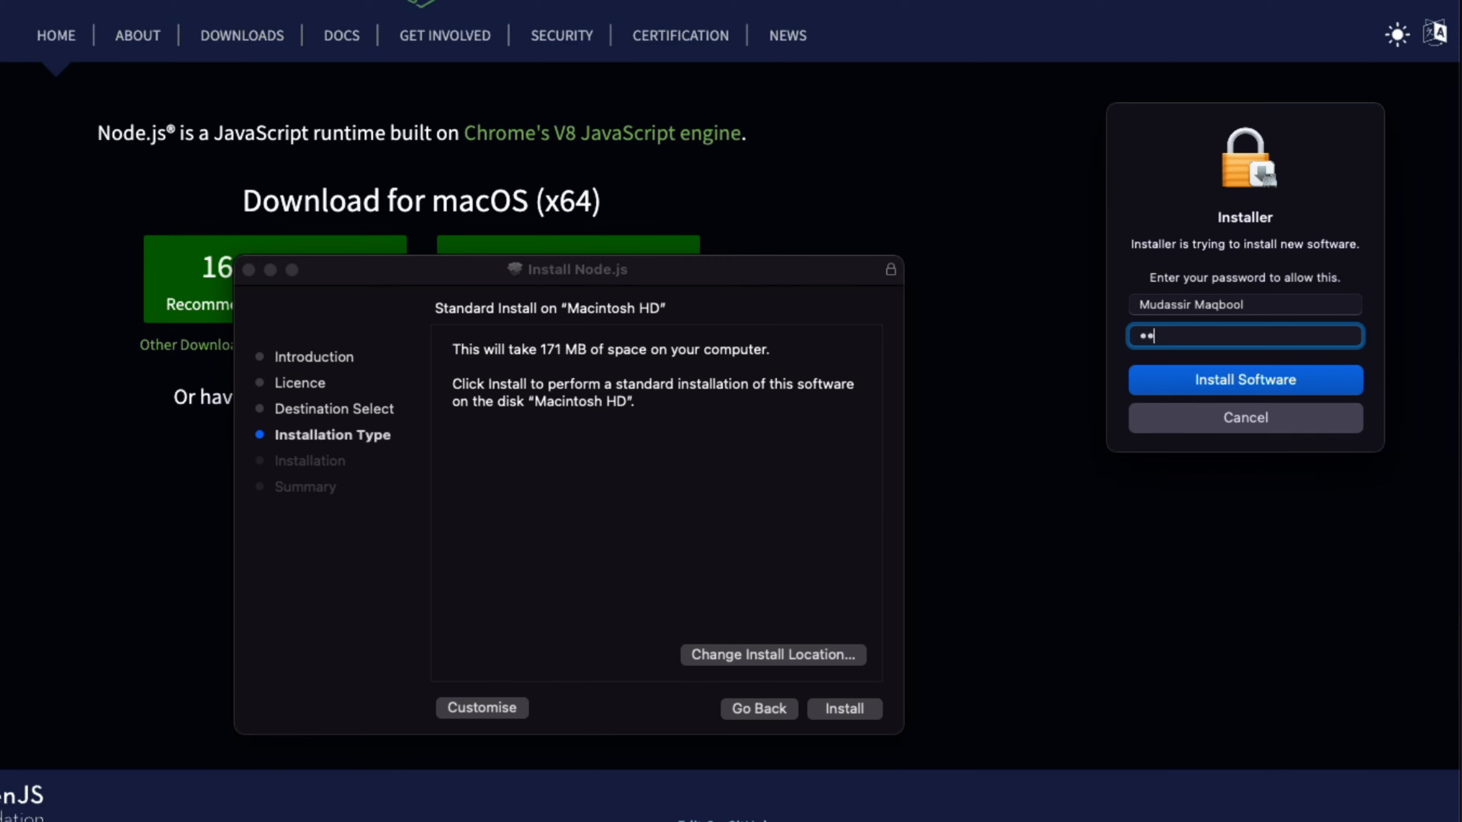
left_click(1243, 379)
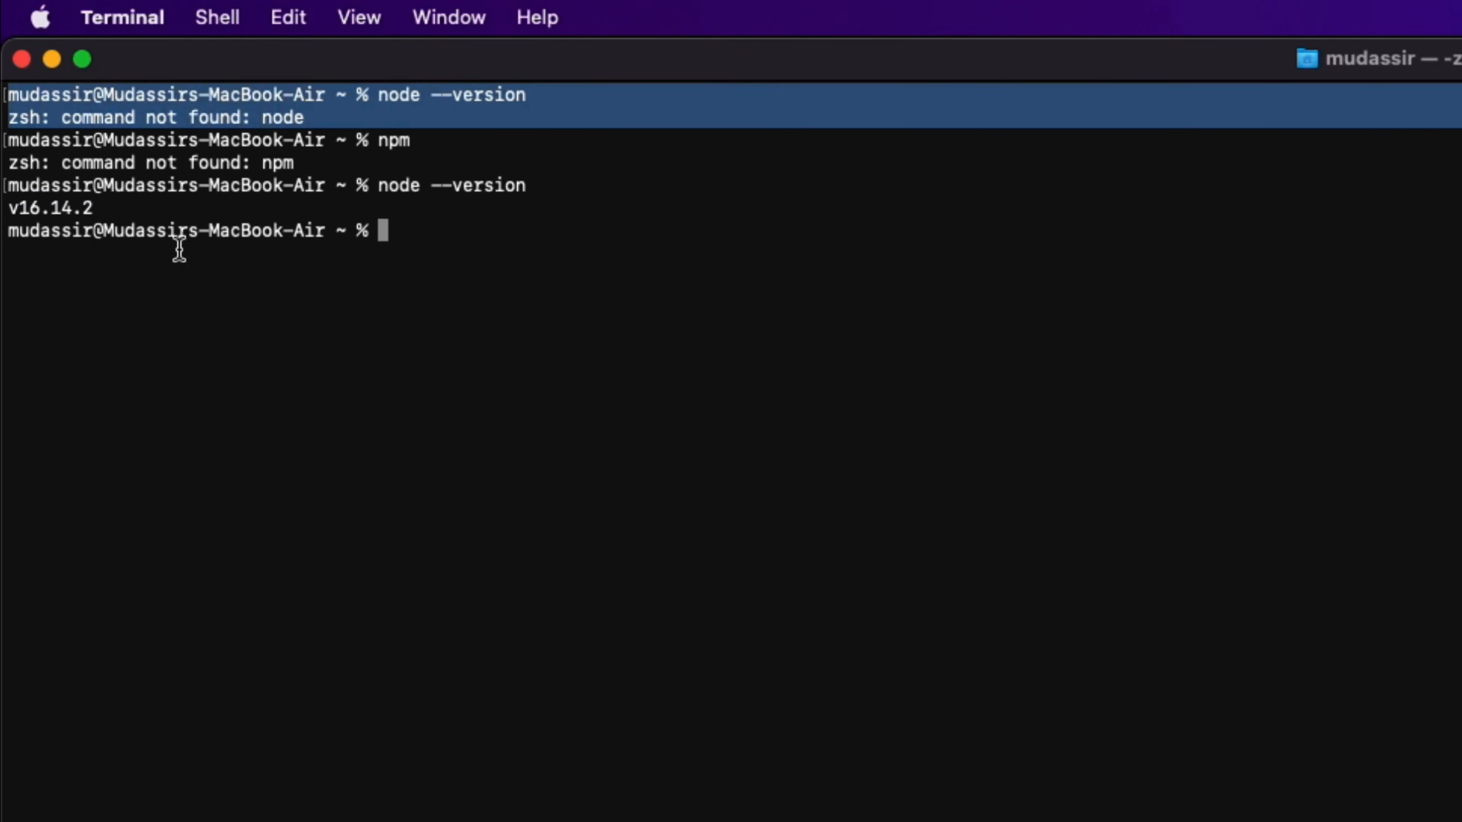
- Begin a new version-check command after node reported v16.14.2
type("n")
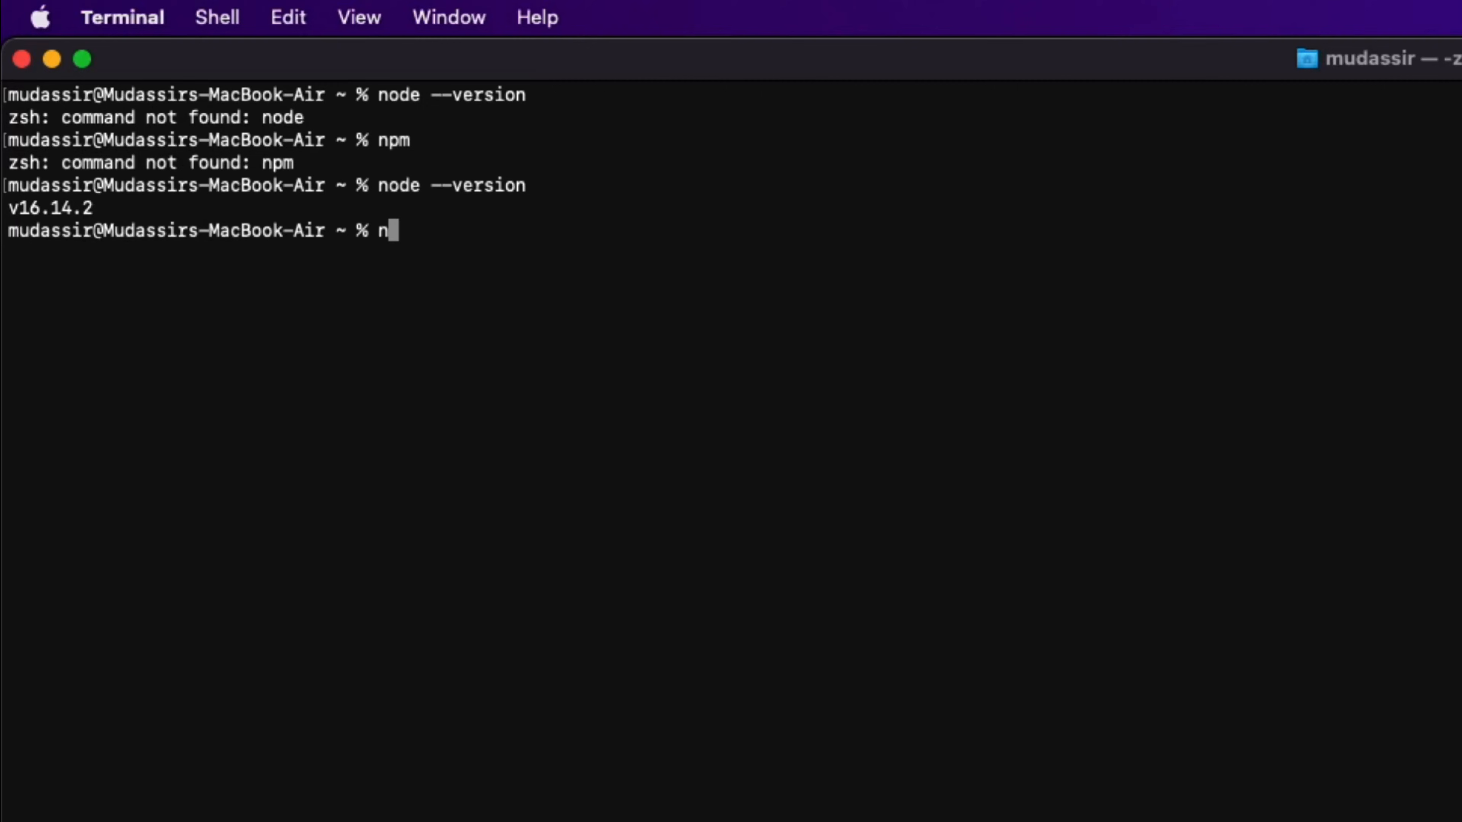